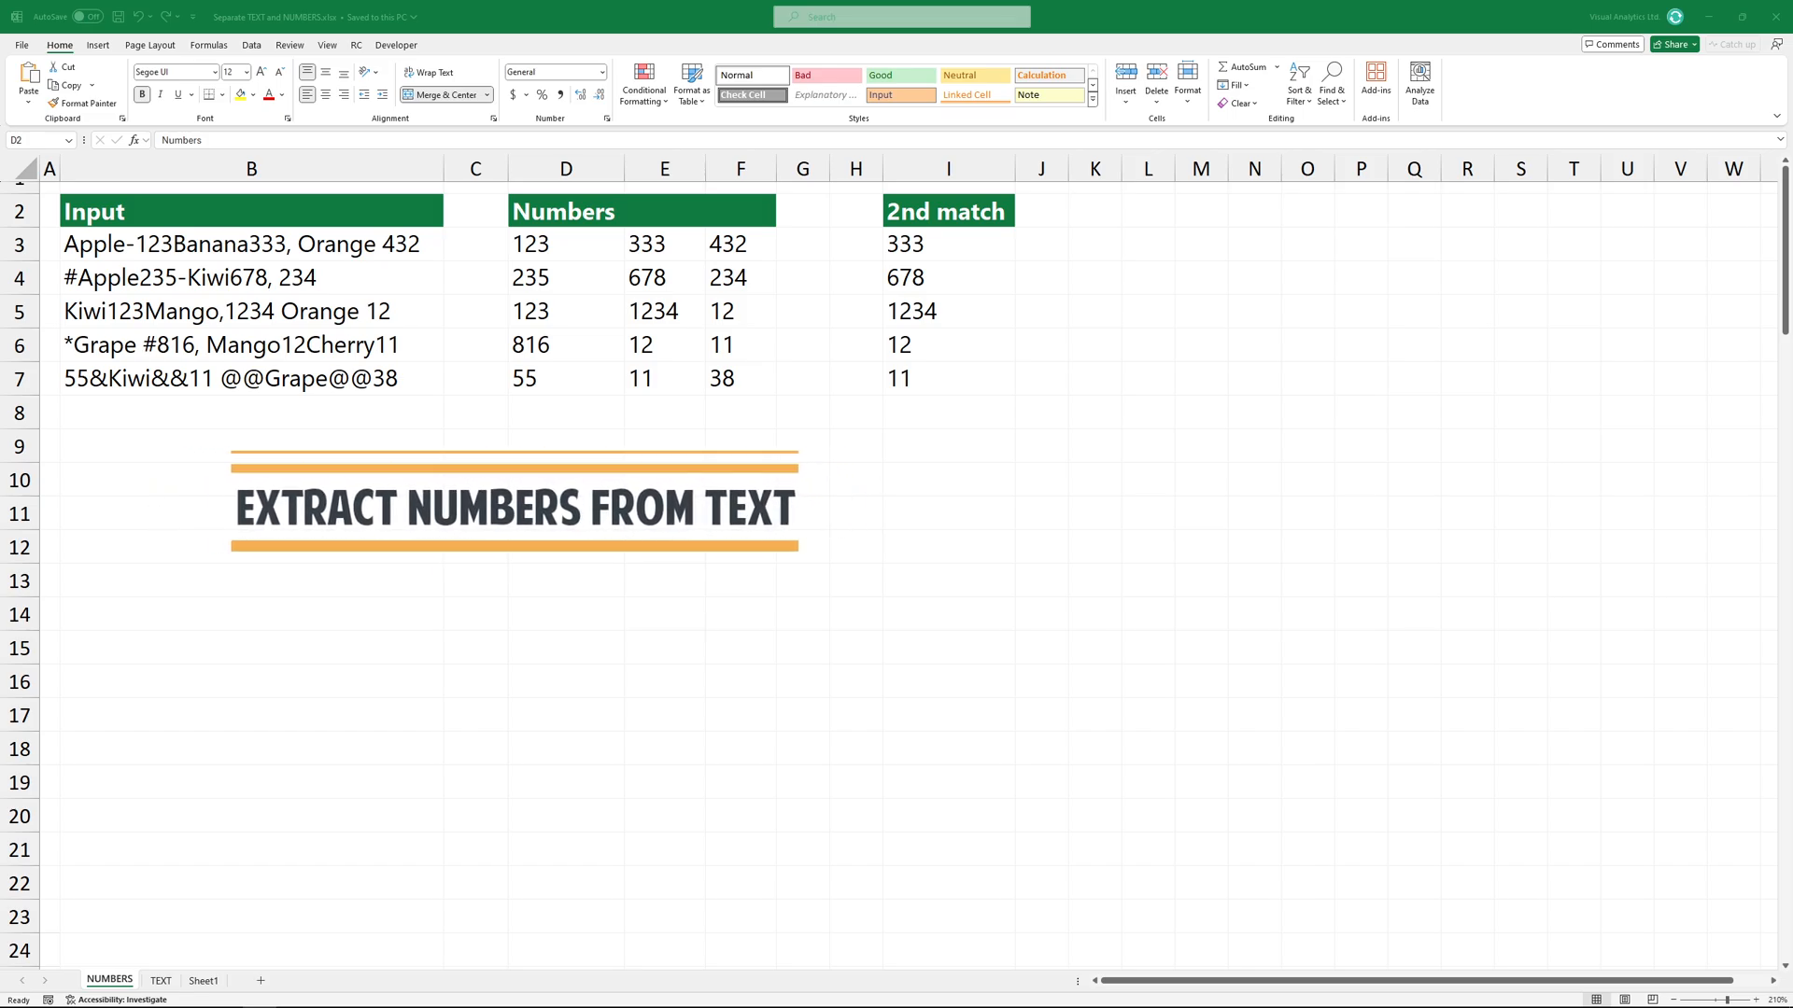
# Begin =REGEXEXTRACT( in D3 with B3 as the text argument, ready for the pattern
pyautogui.write('=REGEXEXTRACT(')
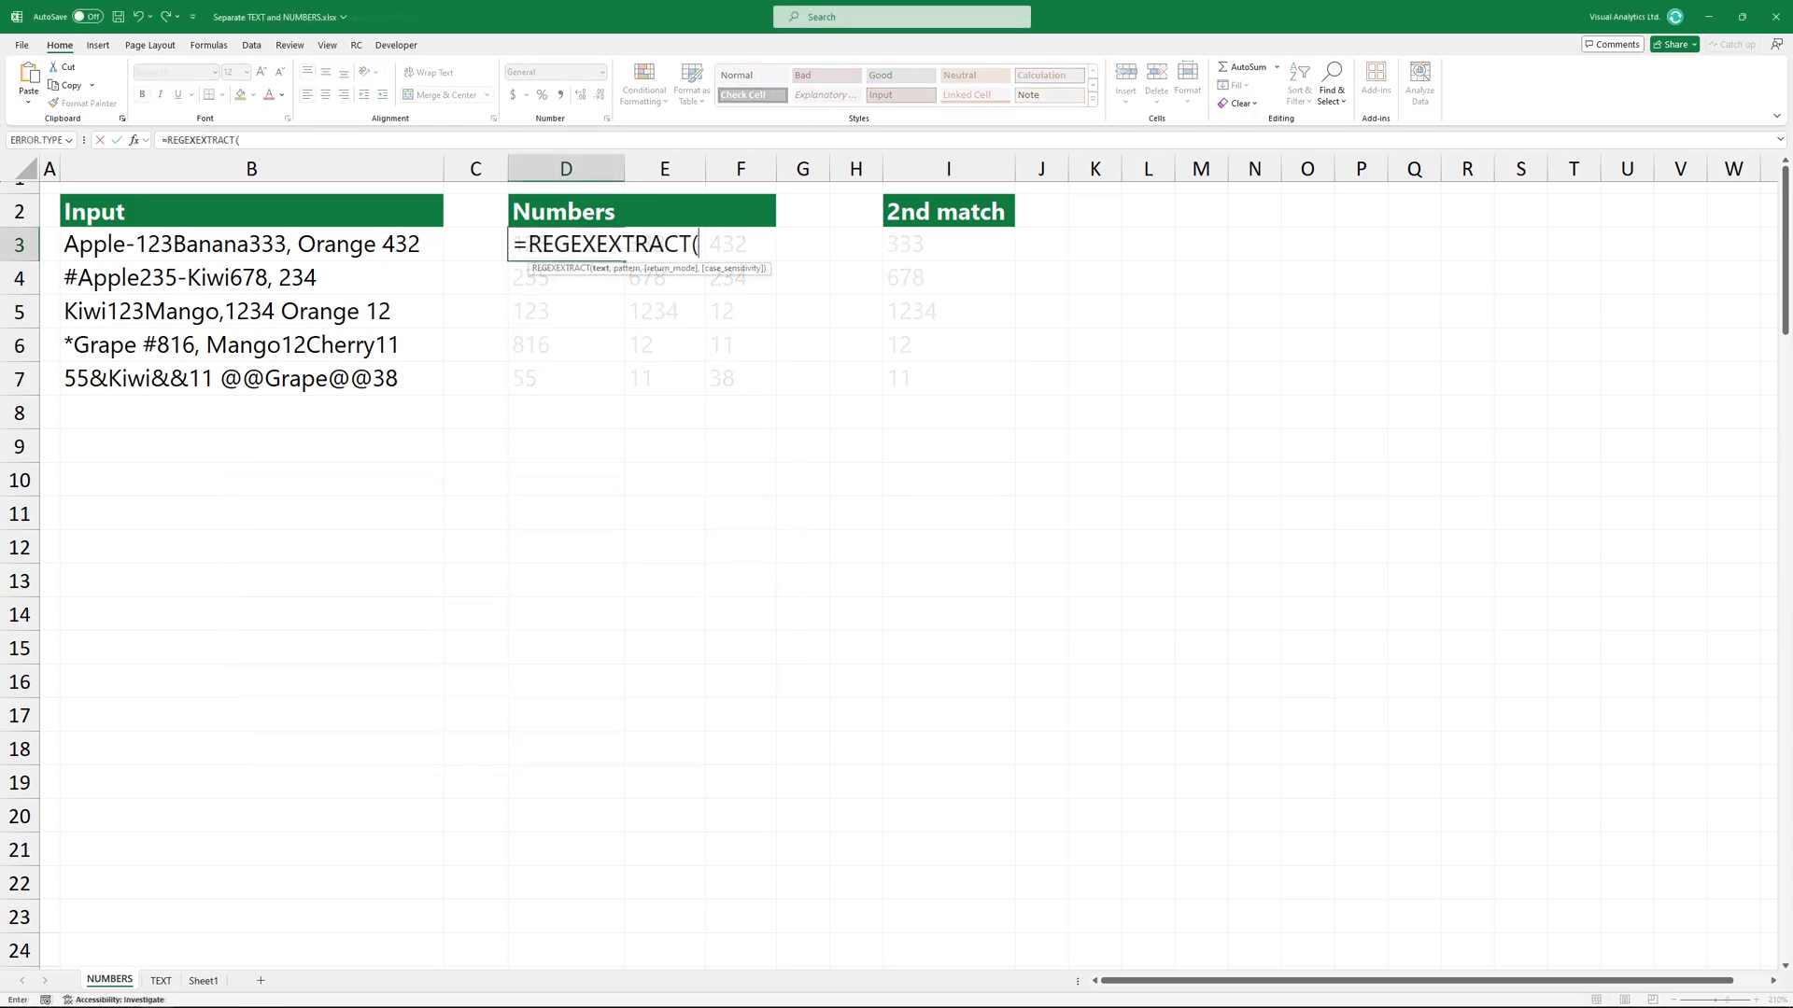
pyautogui.click(247, 245)
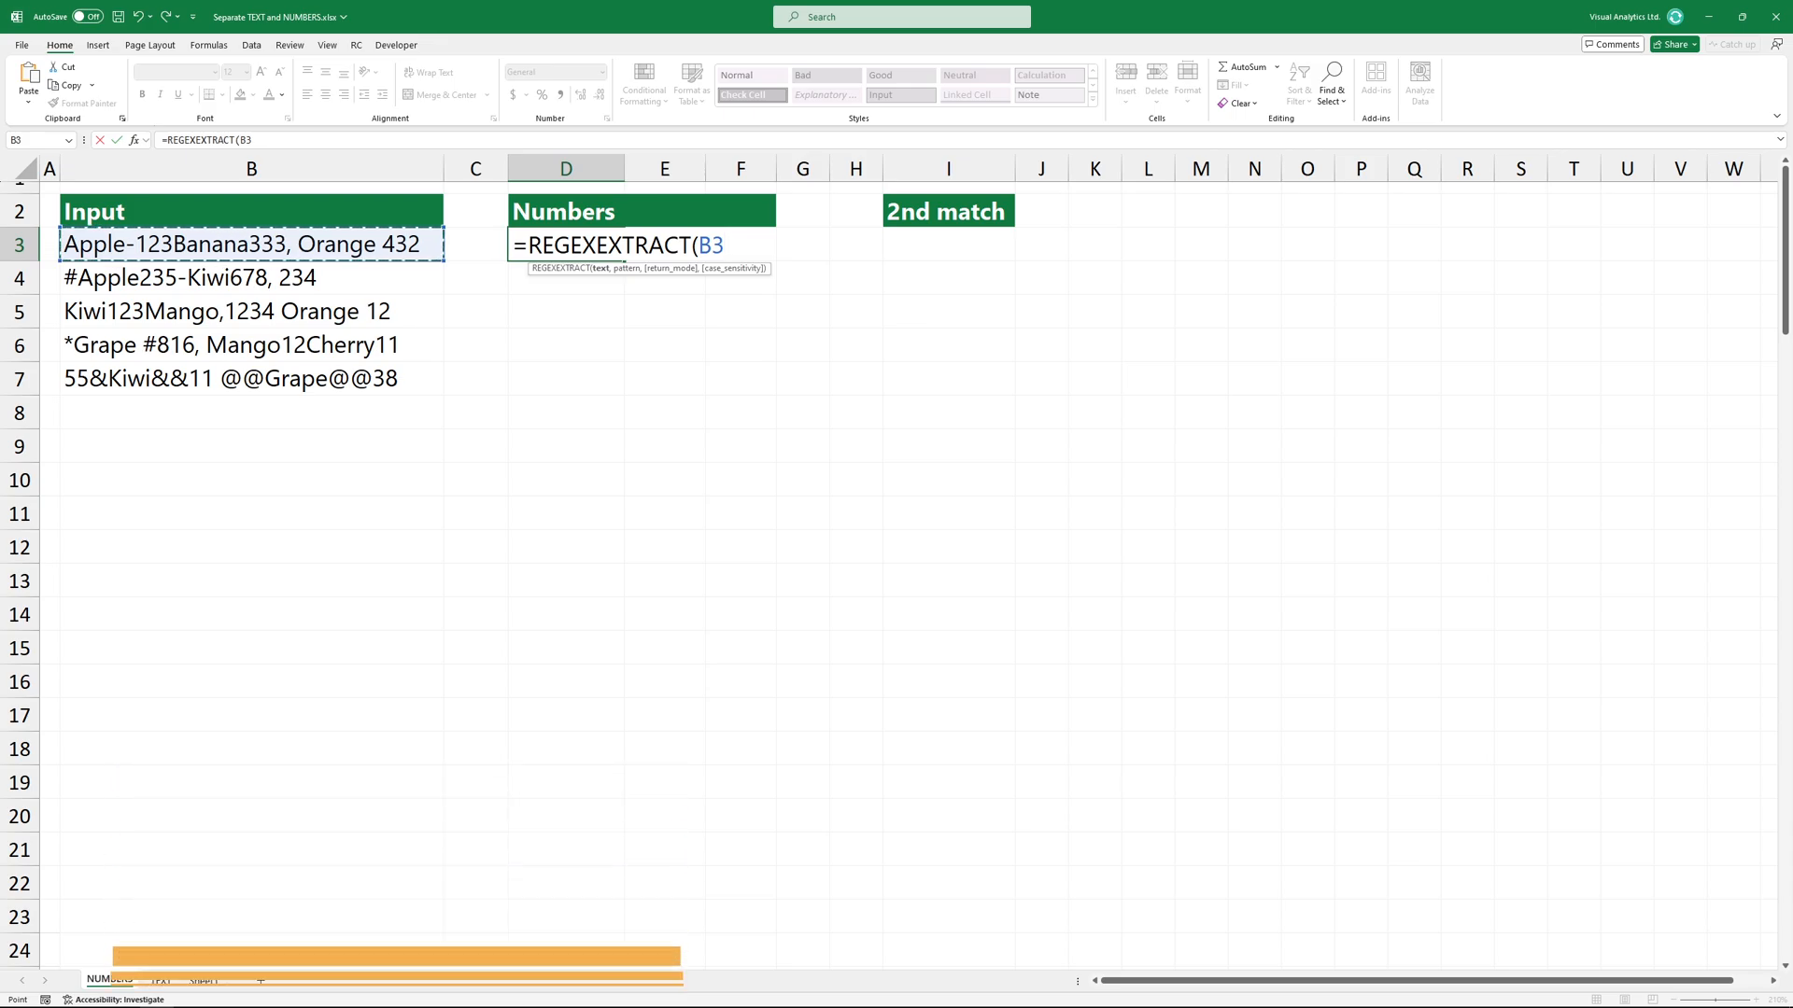
pyautogui.write(',')
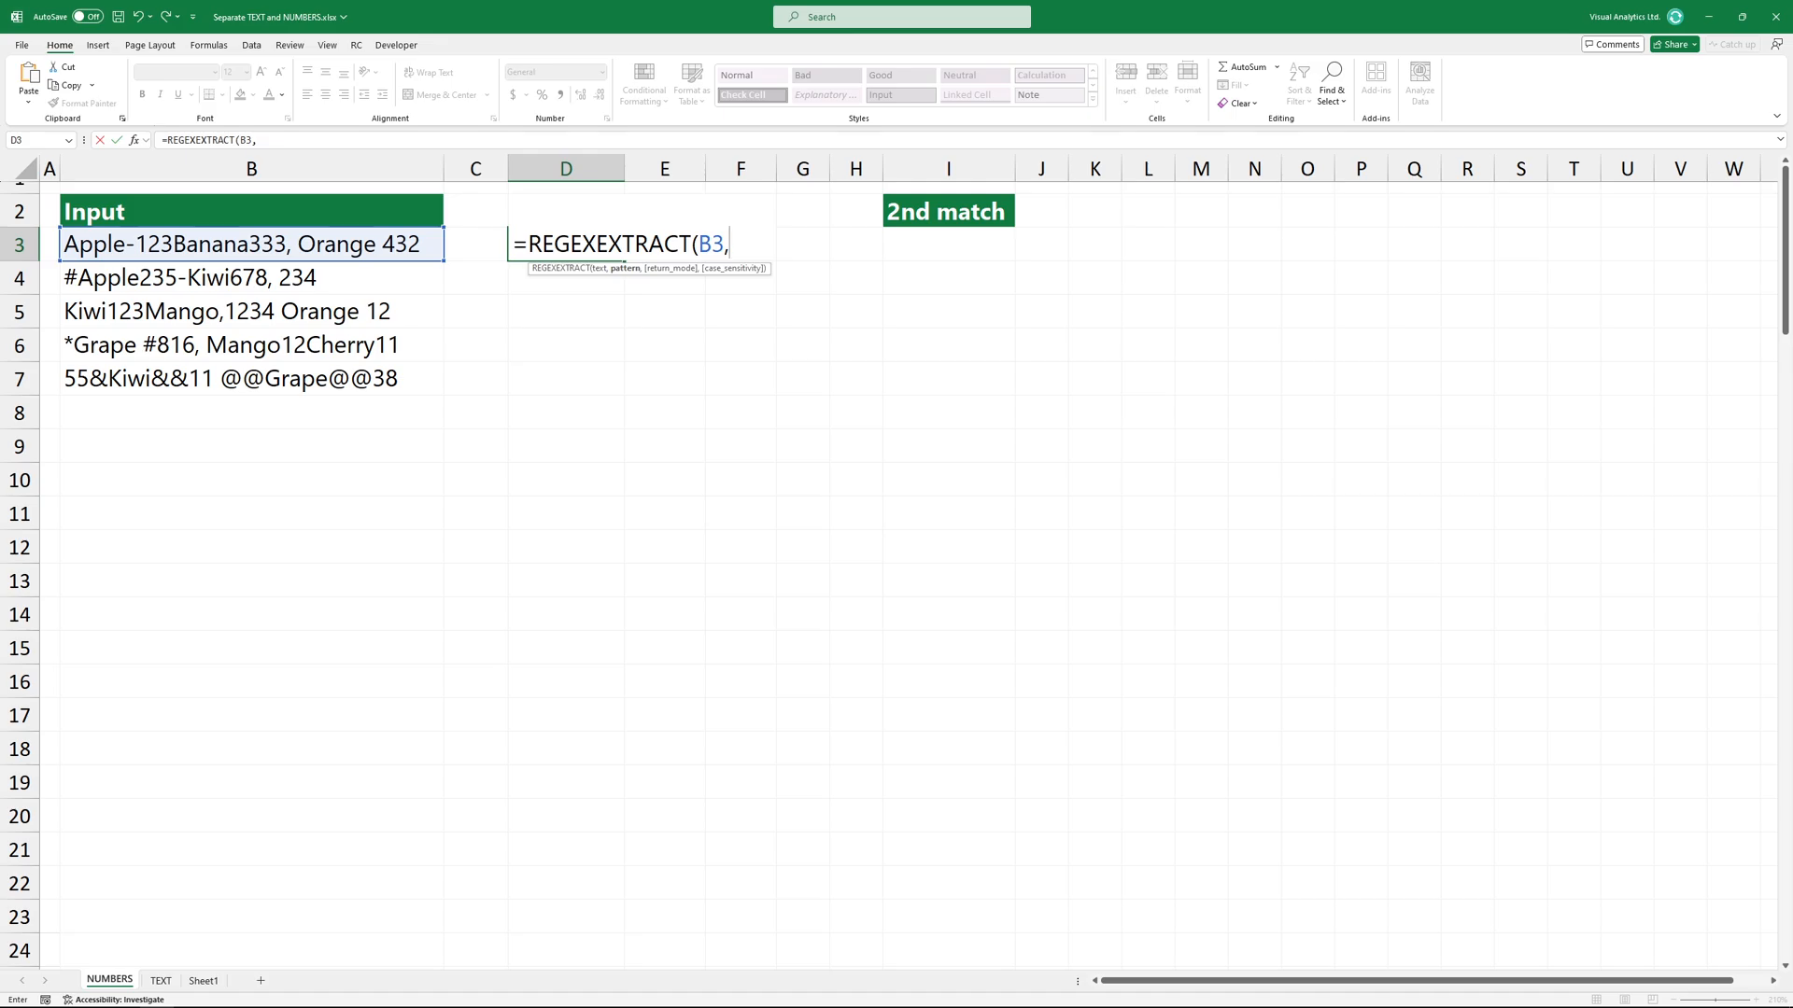
# Add the digit pattern "(\d+)" as the second argument, ready for the return mode
pyautogui.write('"(\\d+)"')
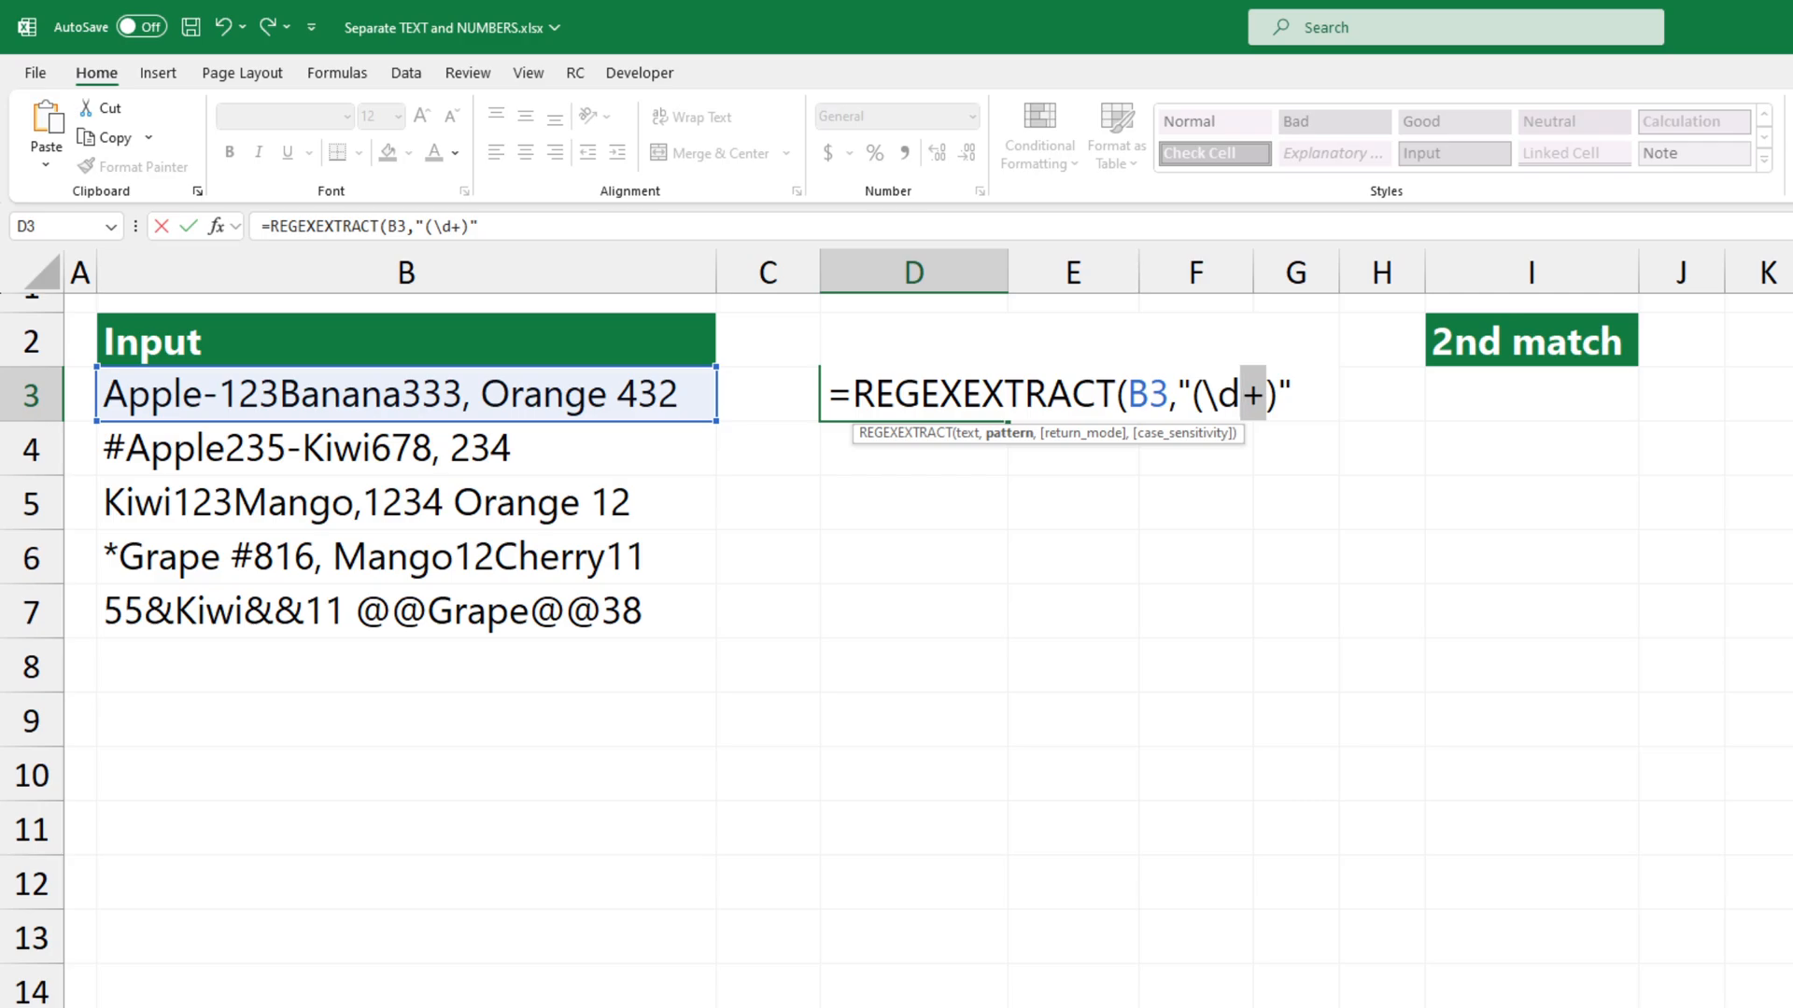
pyautogui.write(',')
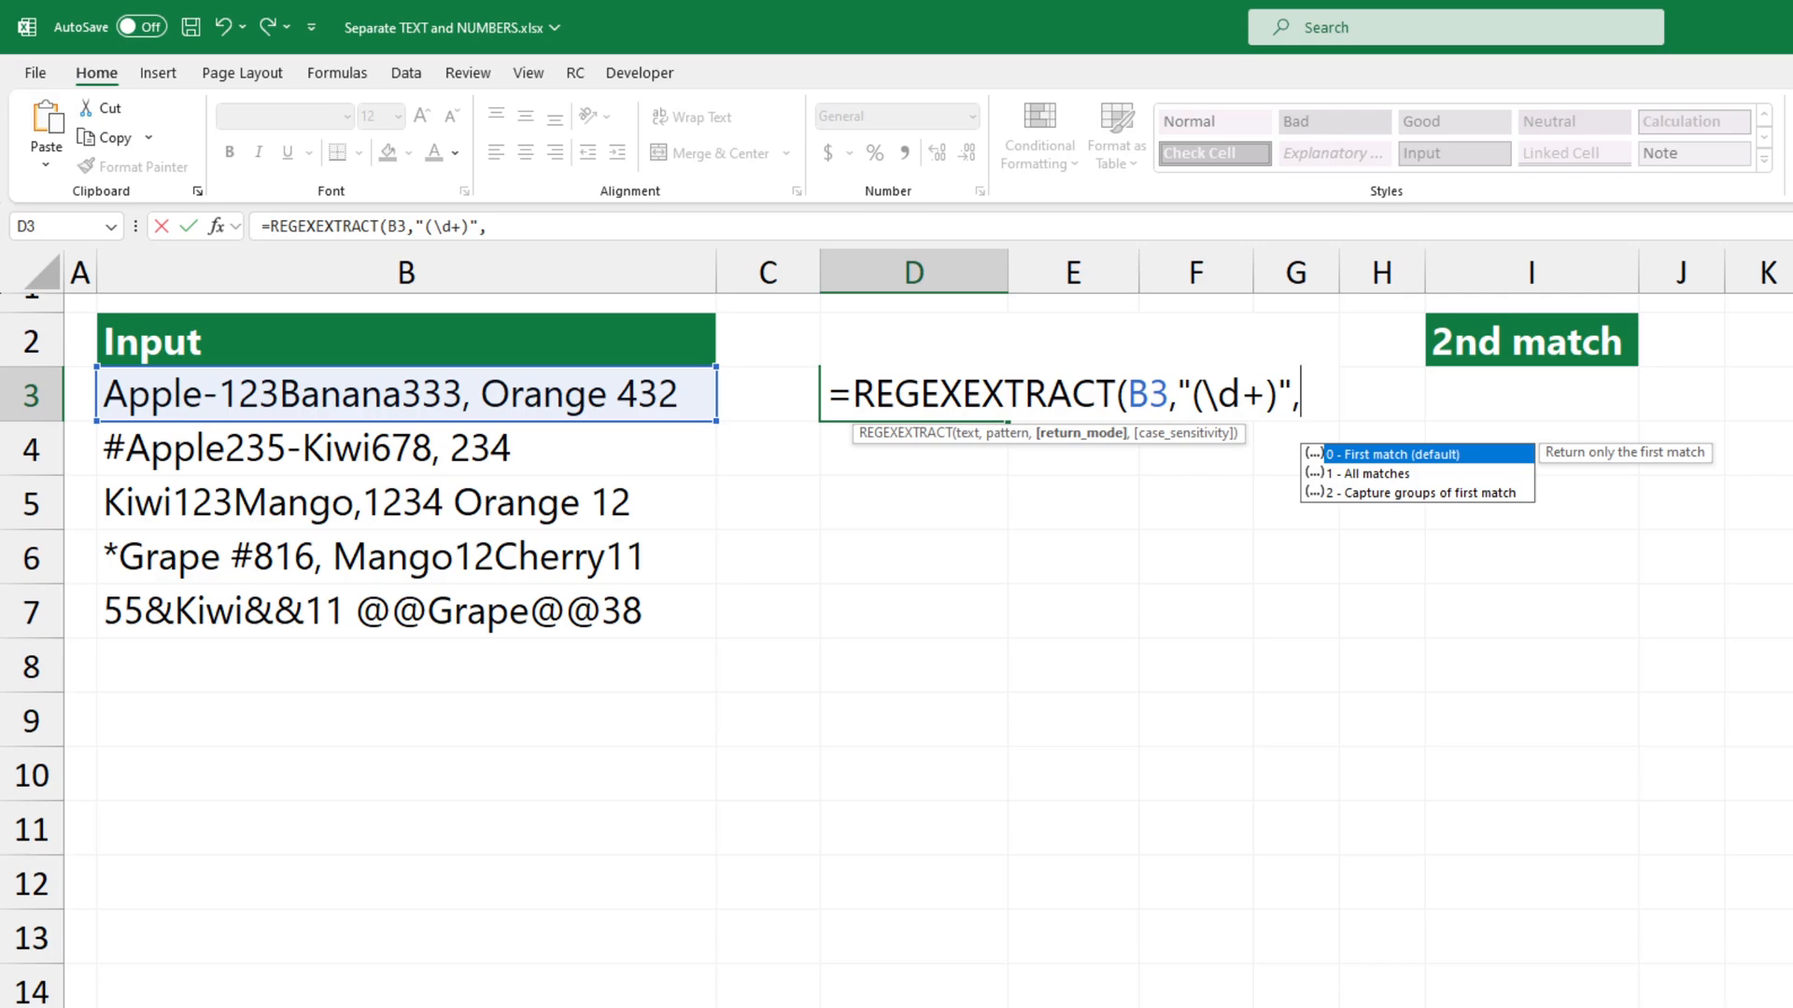
pyautogui.moveTo(1371, 474)
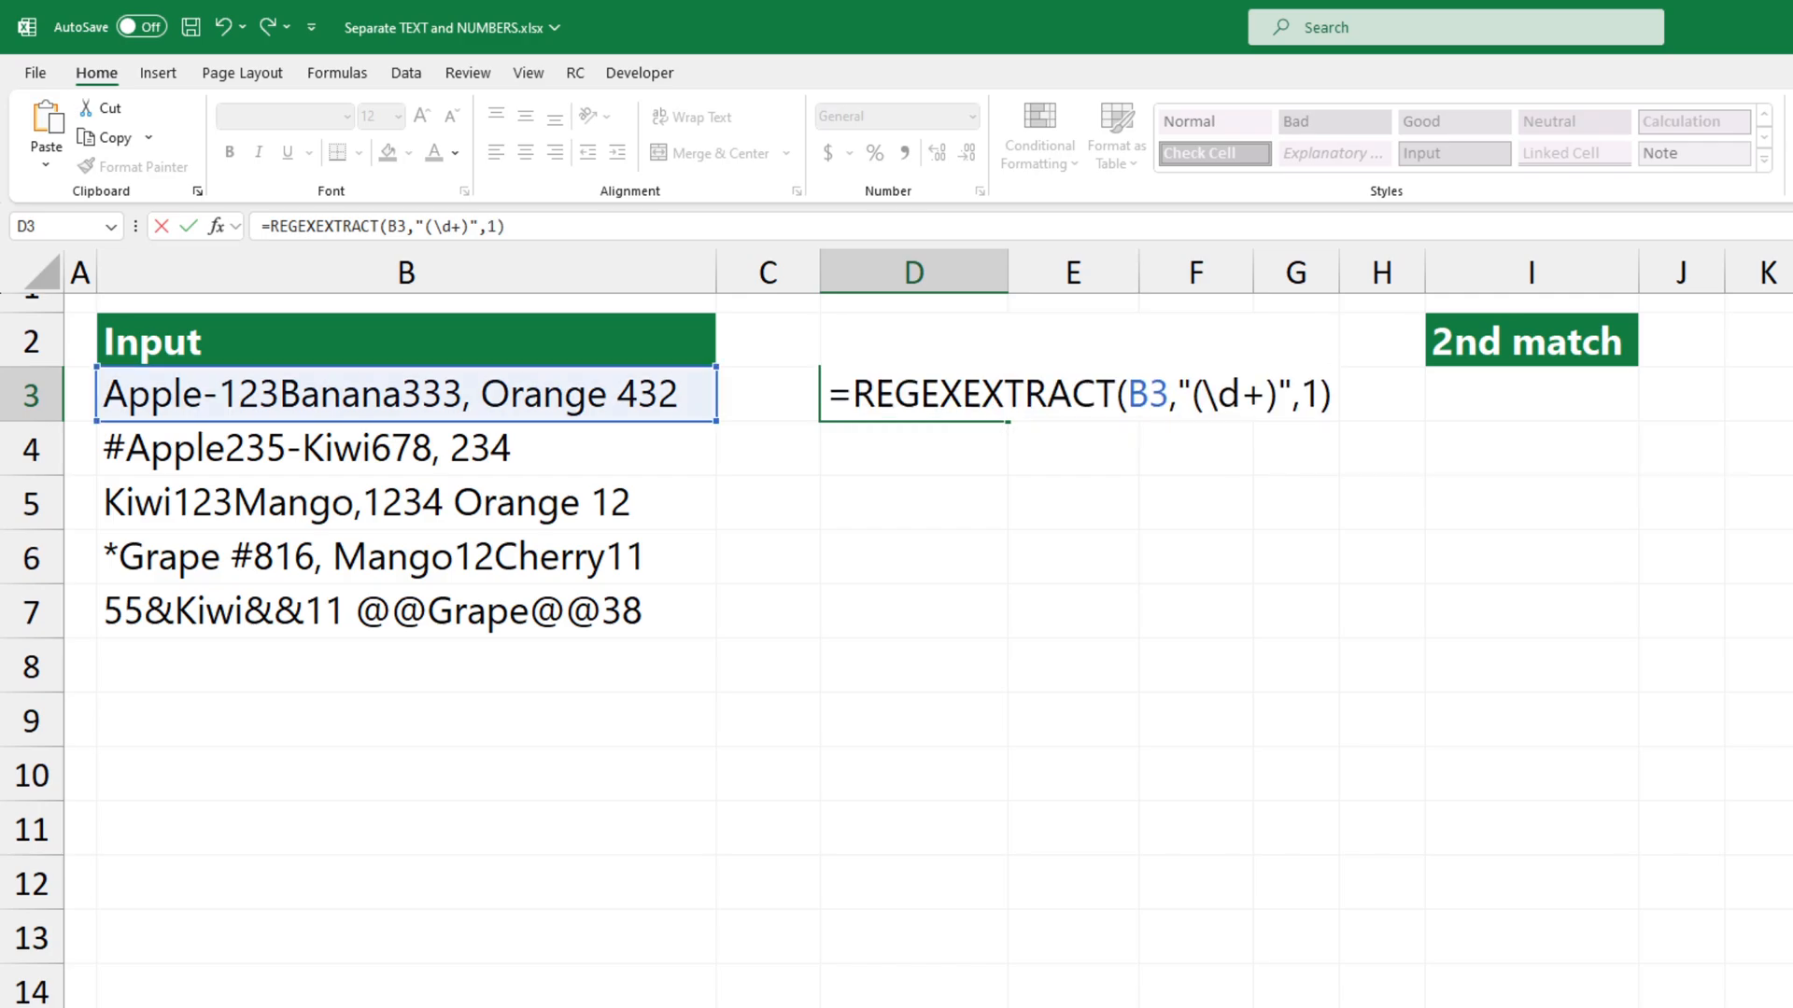
# Enter the formula, then wrap D3 in TOROW so the numbers spread across D:F
pyautogui.press('Enter')
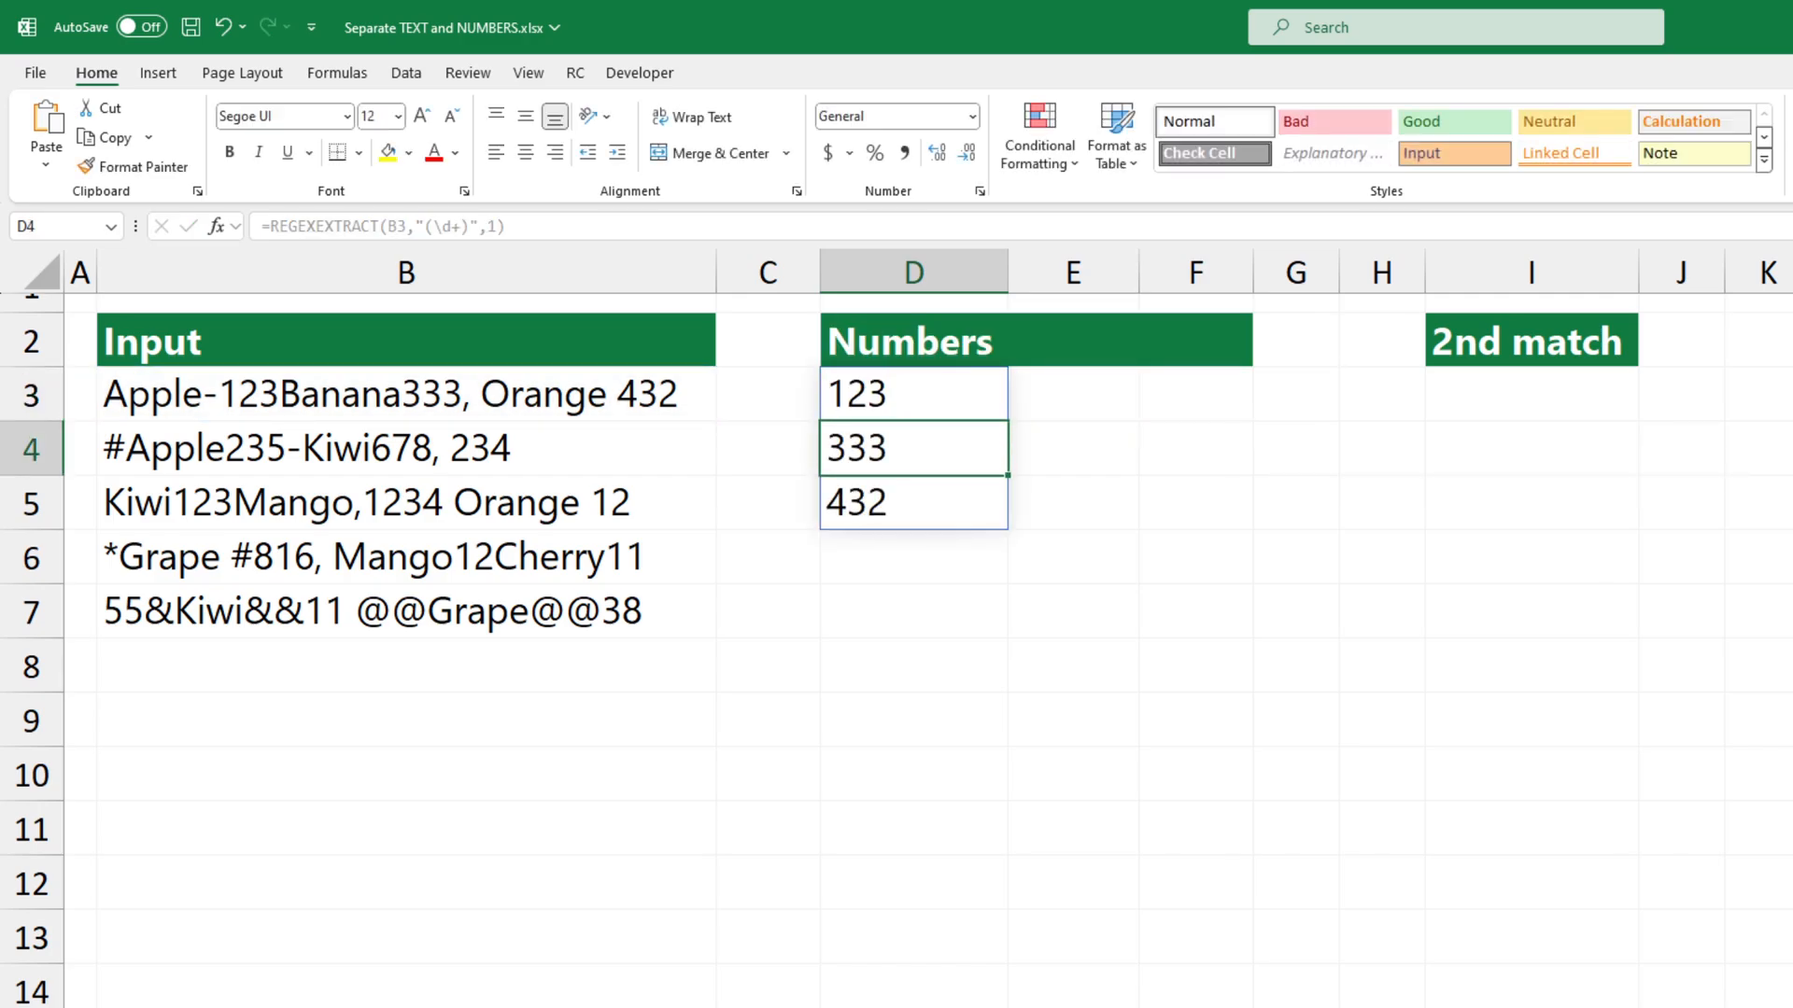
pyautogui.click(912, 392)
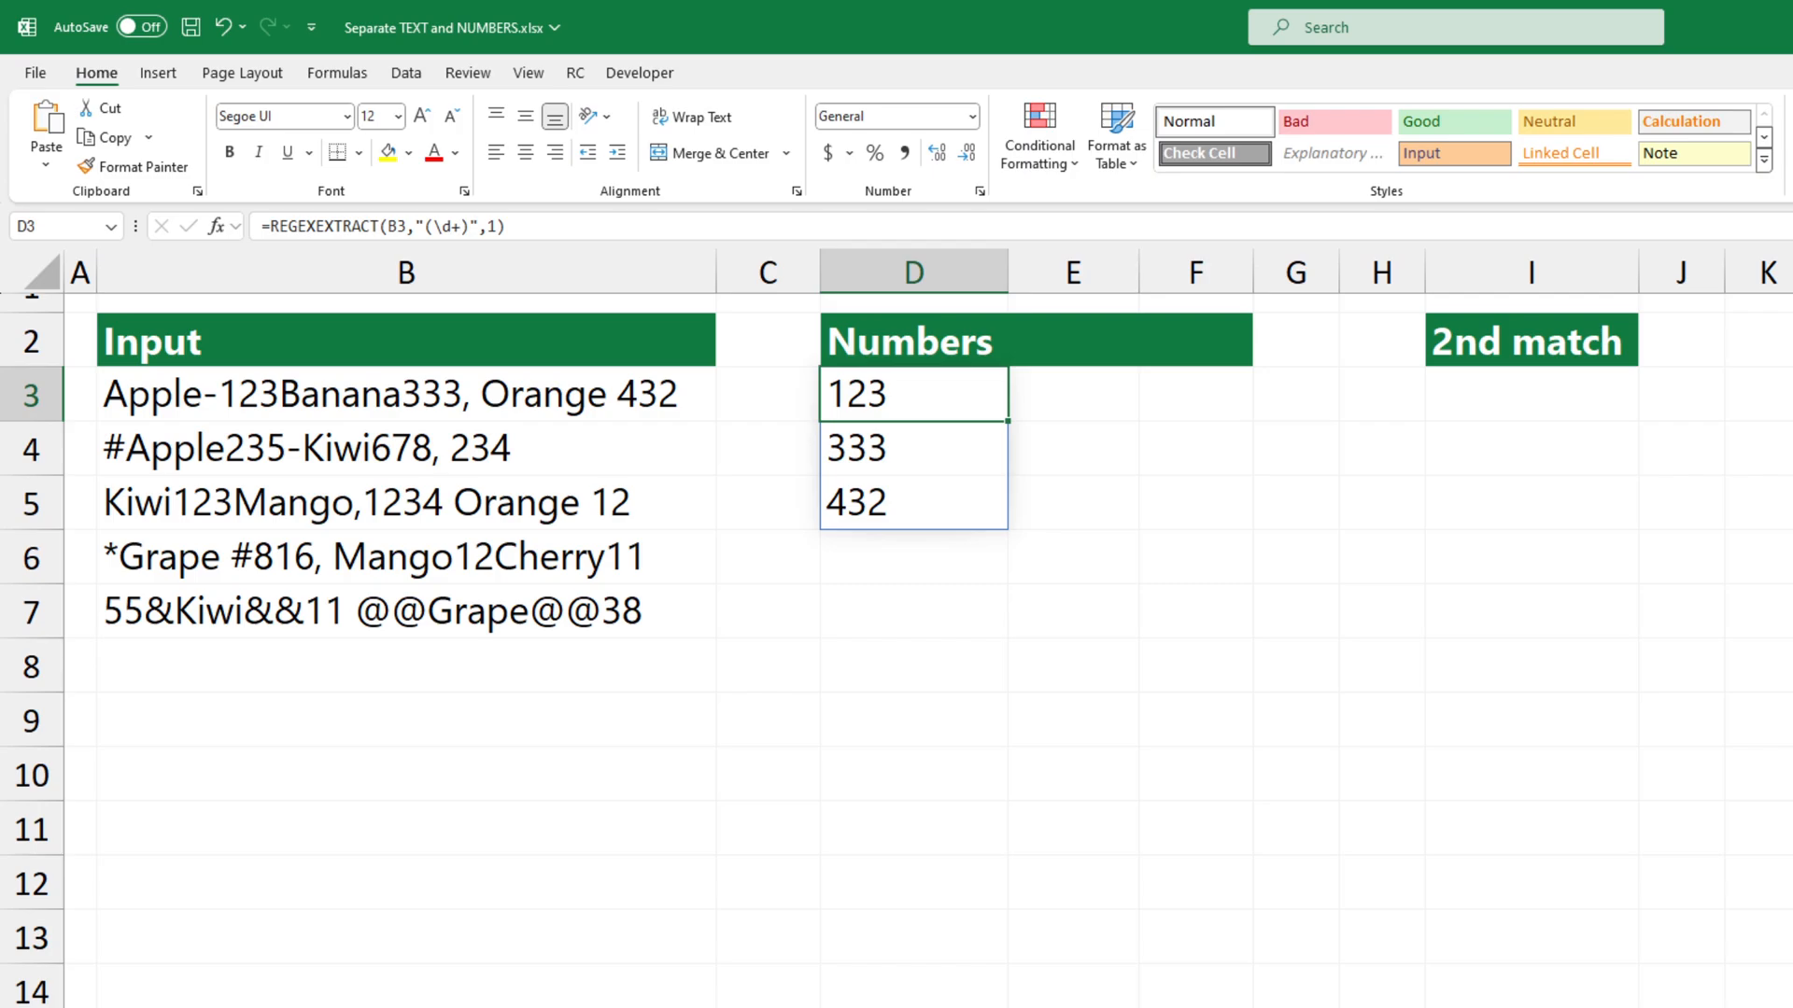
pyautogui.doubleClick(911, 392)
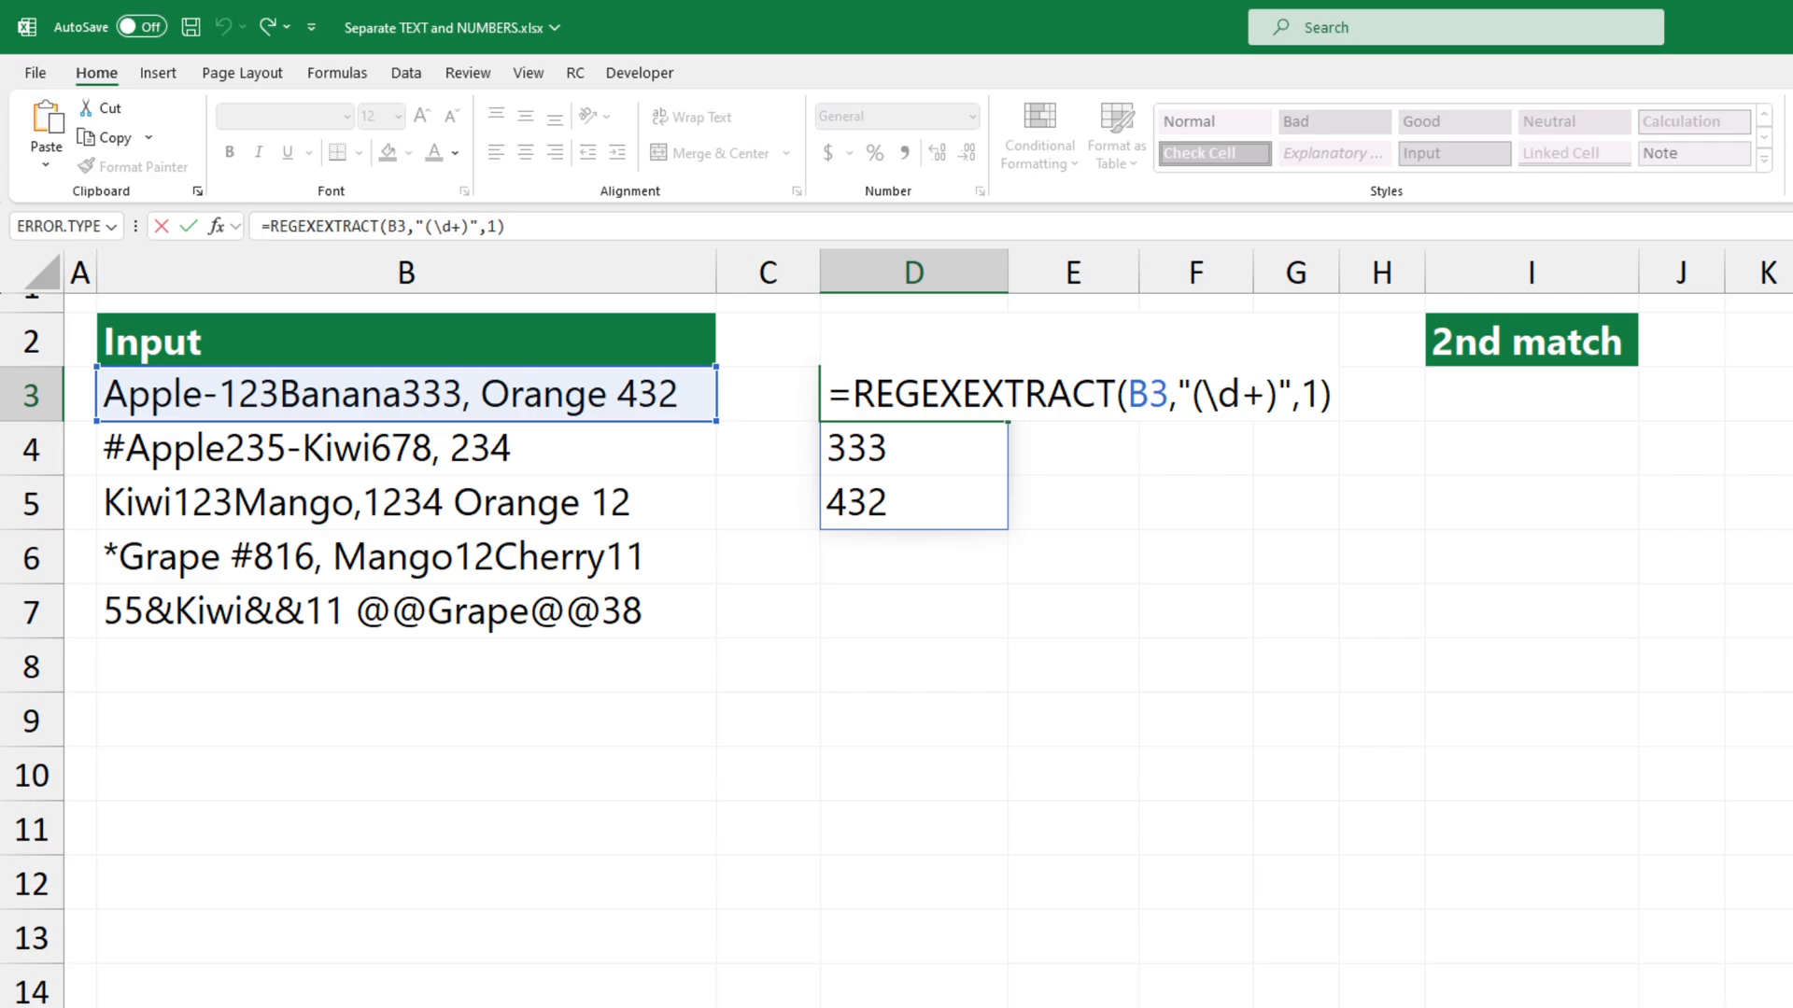
pyautogui.write('TOROW(')
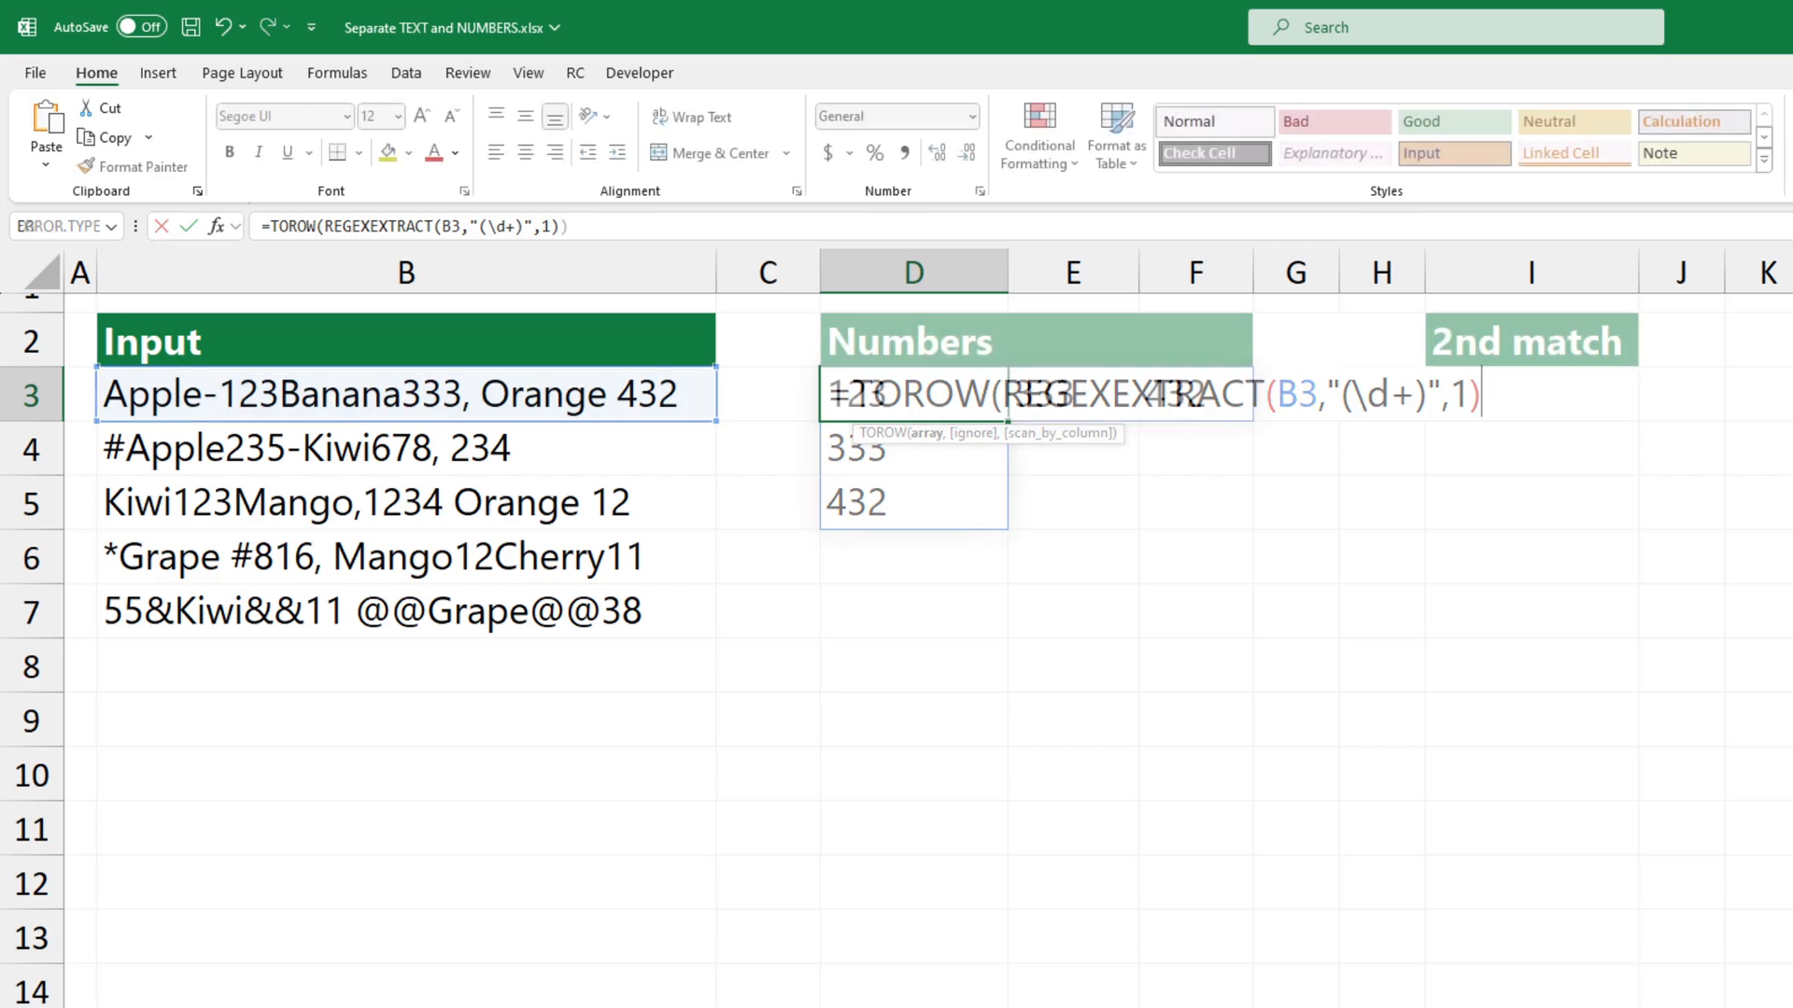
pyautogui.press('Enter')
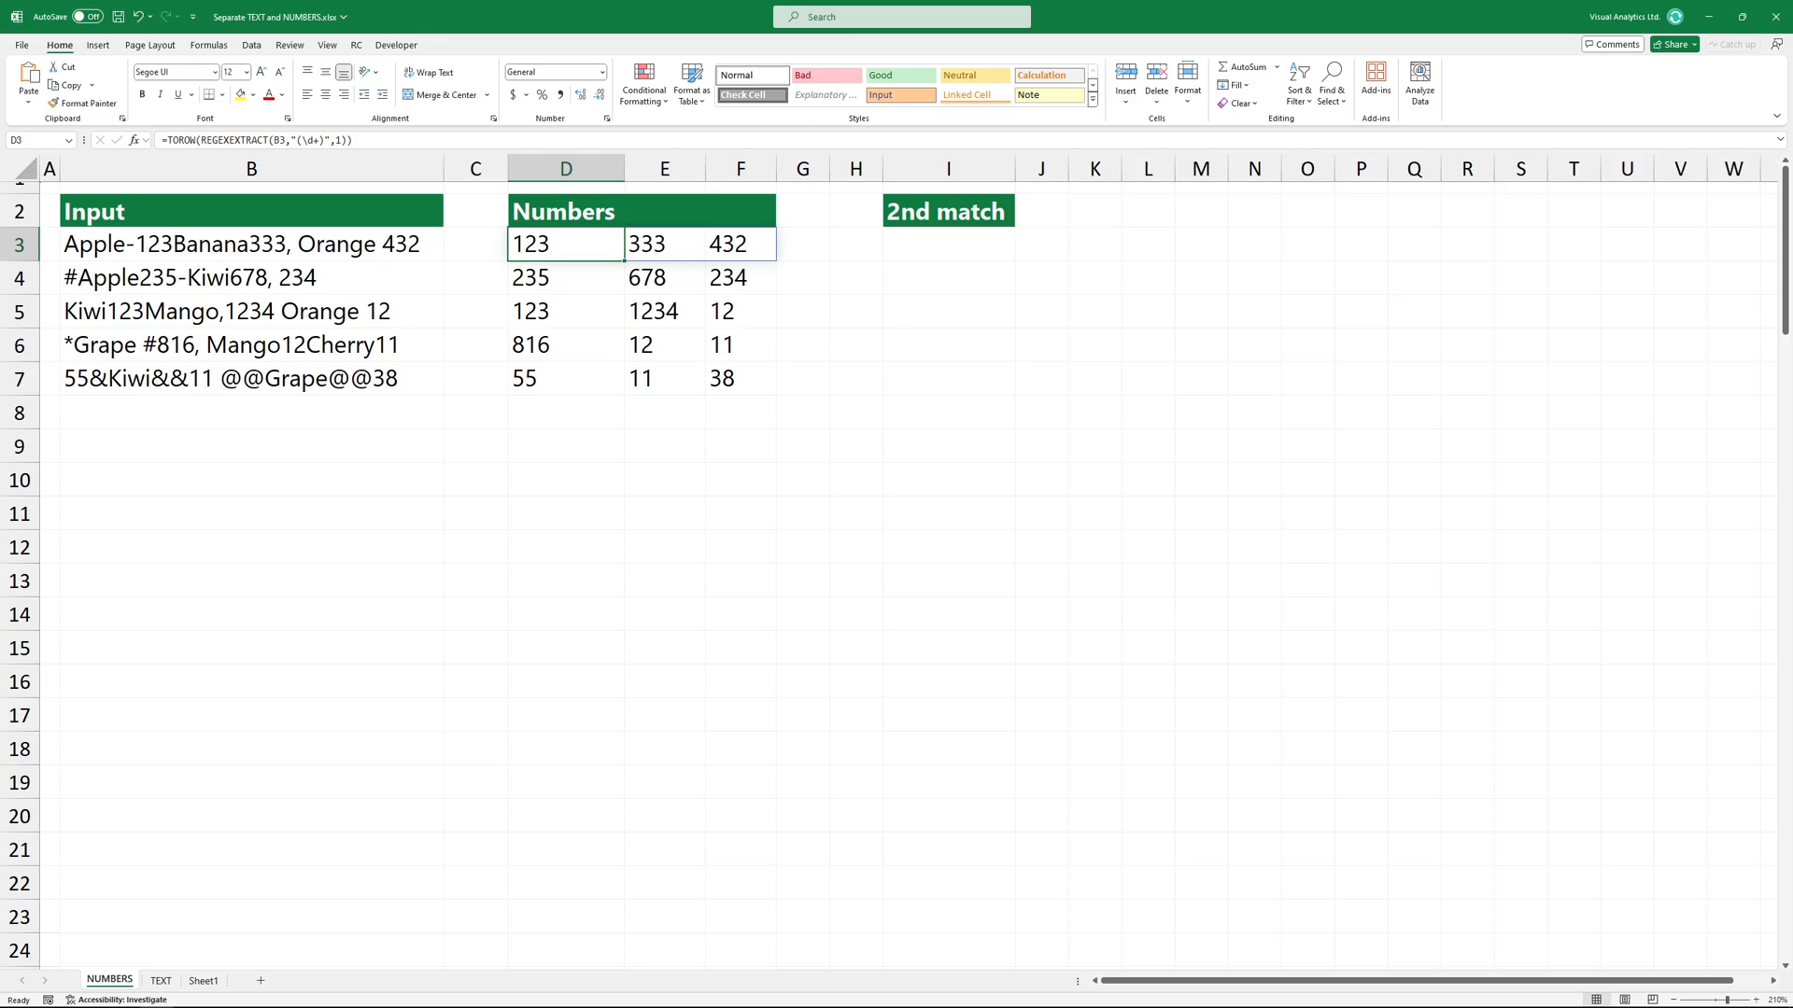
# Enter =INDEX(TOROW(REGEXEXTRACT(B3,"(\d+)",1)),2) in I3 to return each row's second number
pyautogui.write('=INDEX(TOROW(REGEXEXTRACT(B3,"(\\d+)",1))')
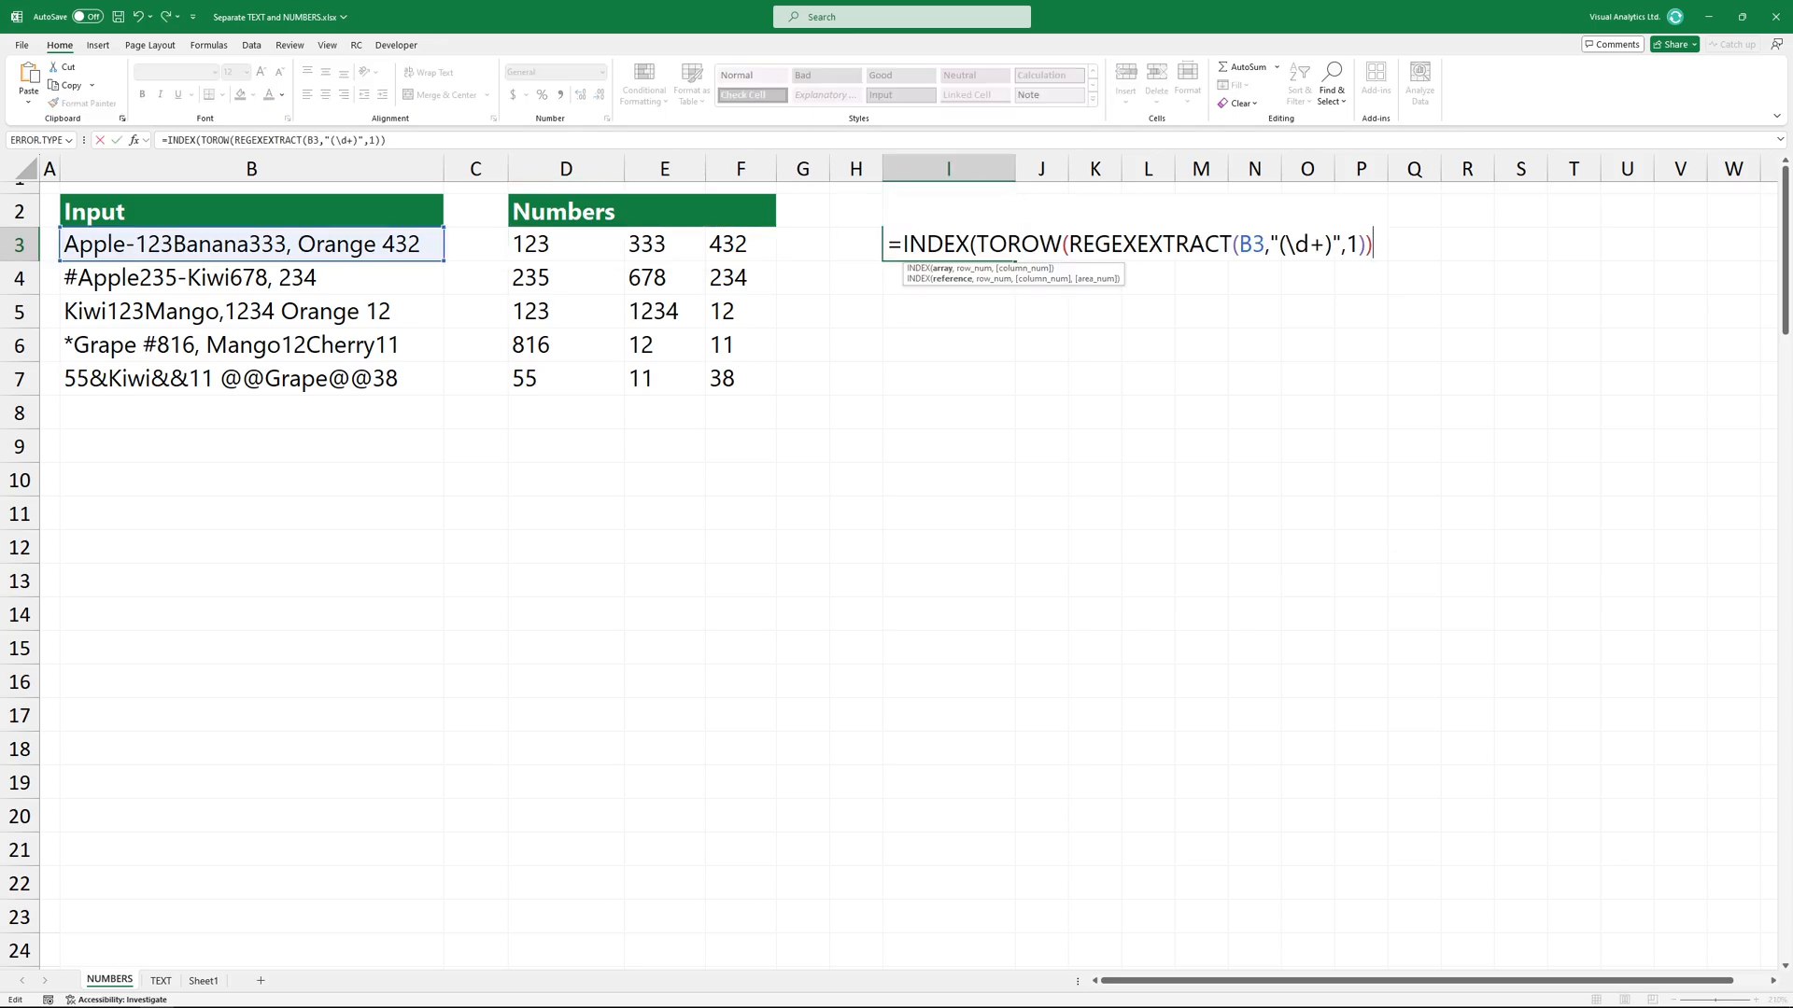
pyautogui.write(',2')
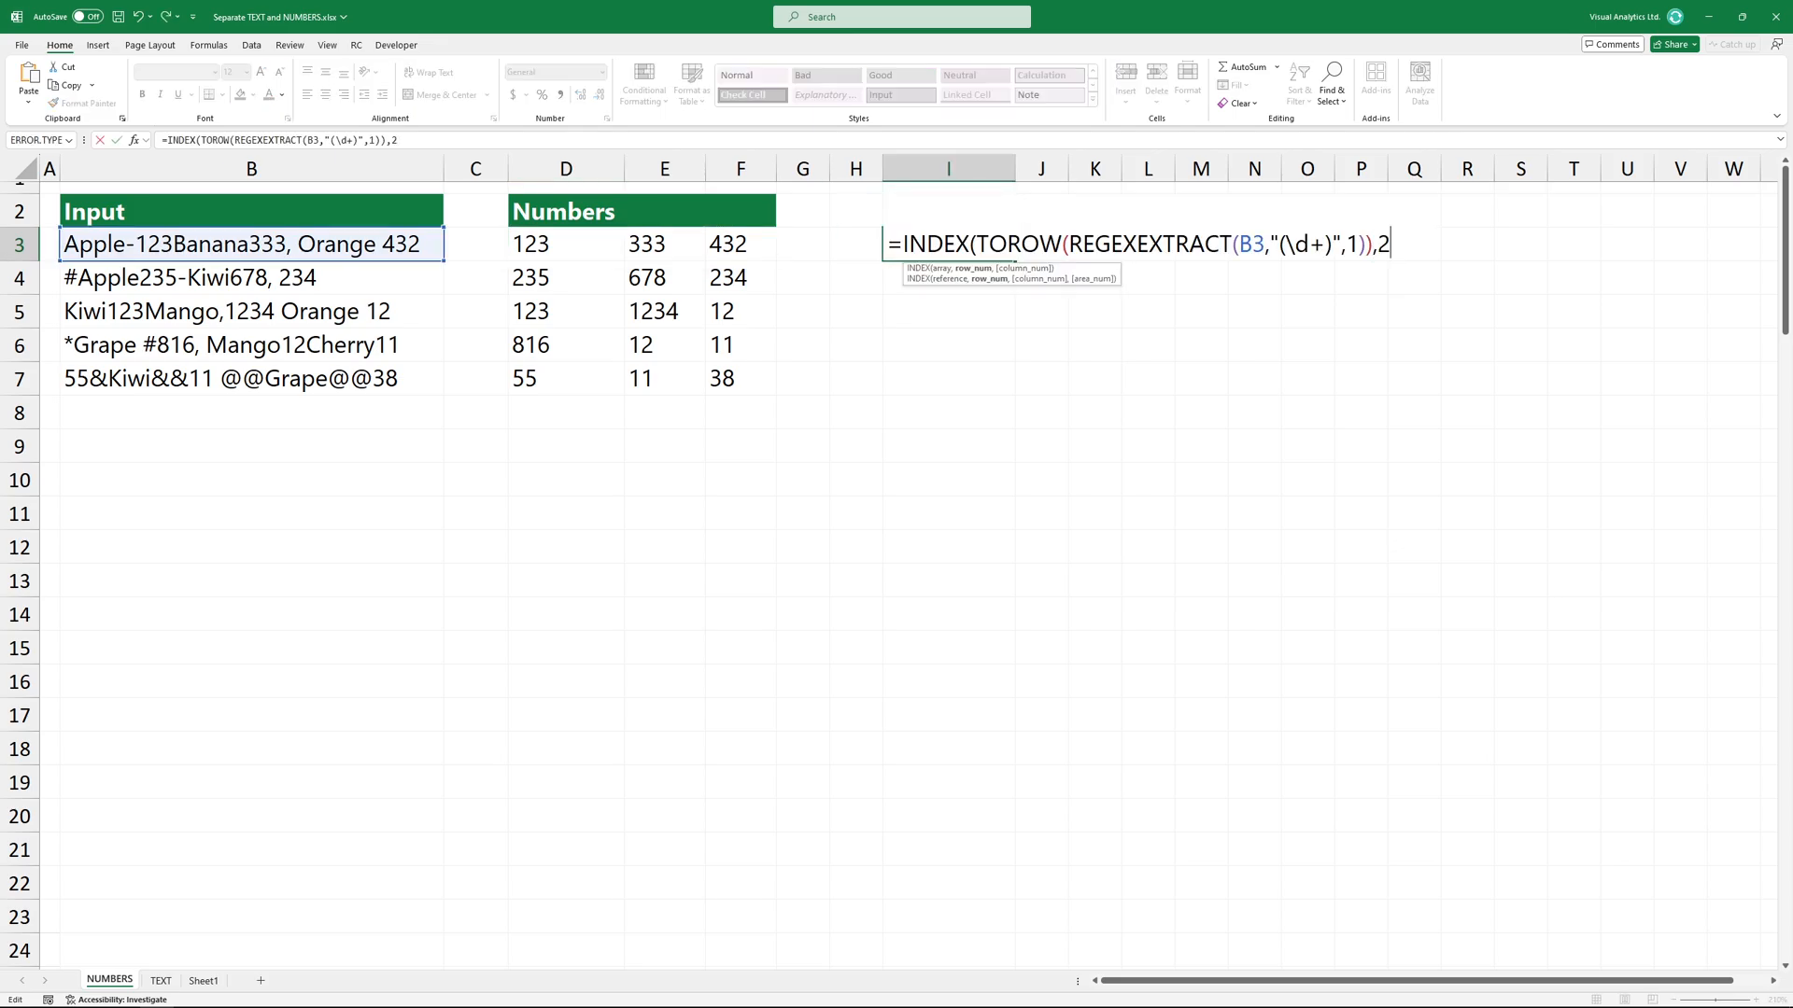
pyautogui.press('Enter')
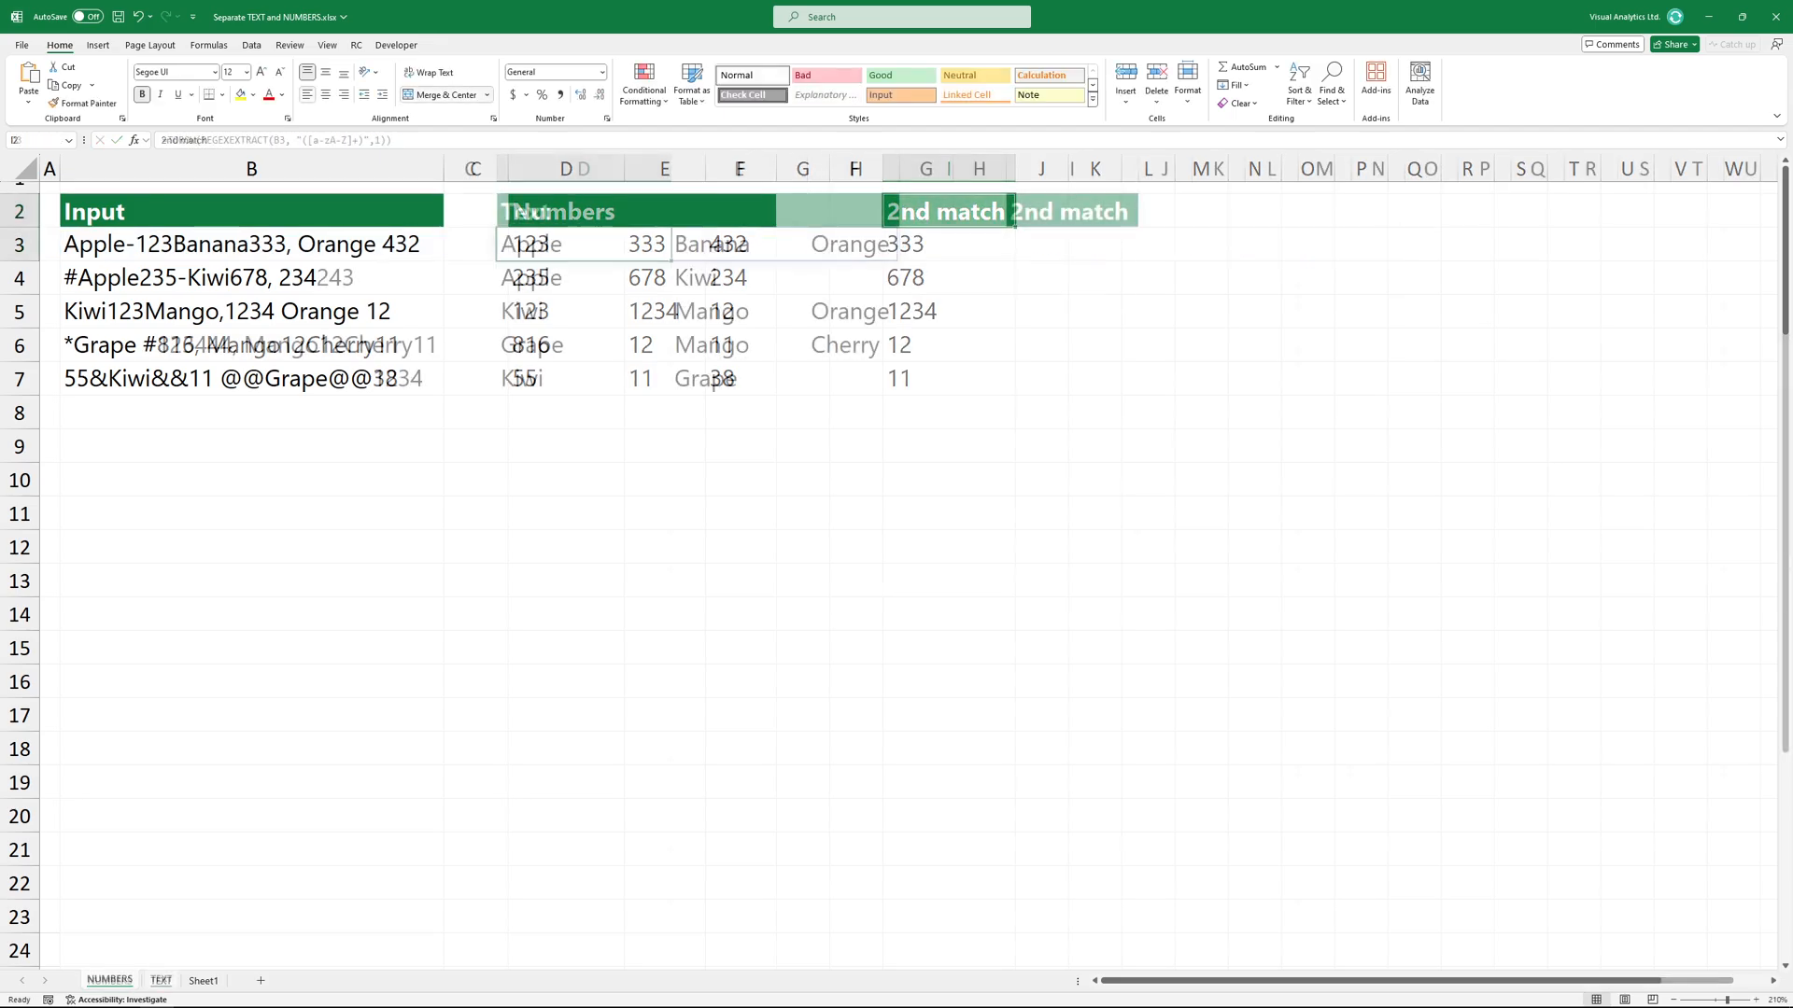
pyautogui.click(163, 982)
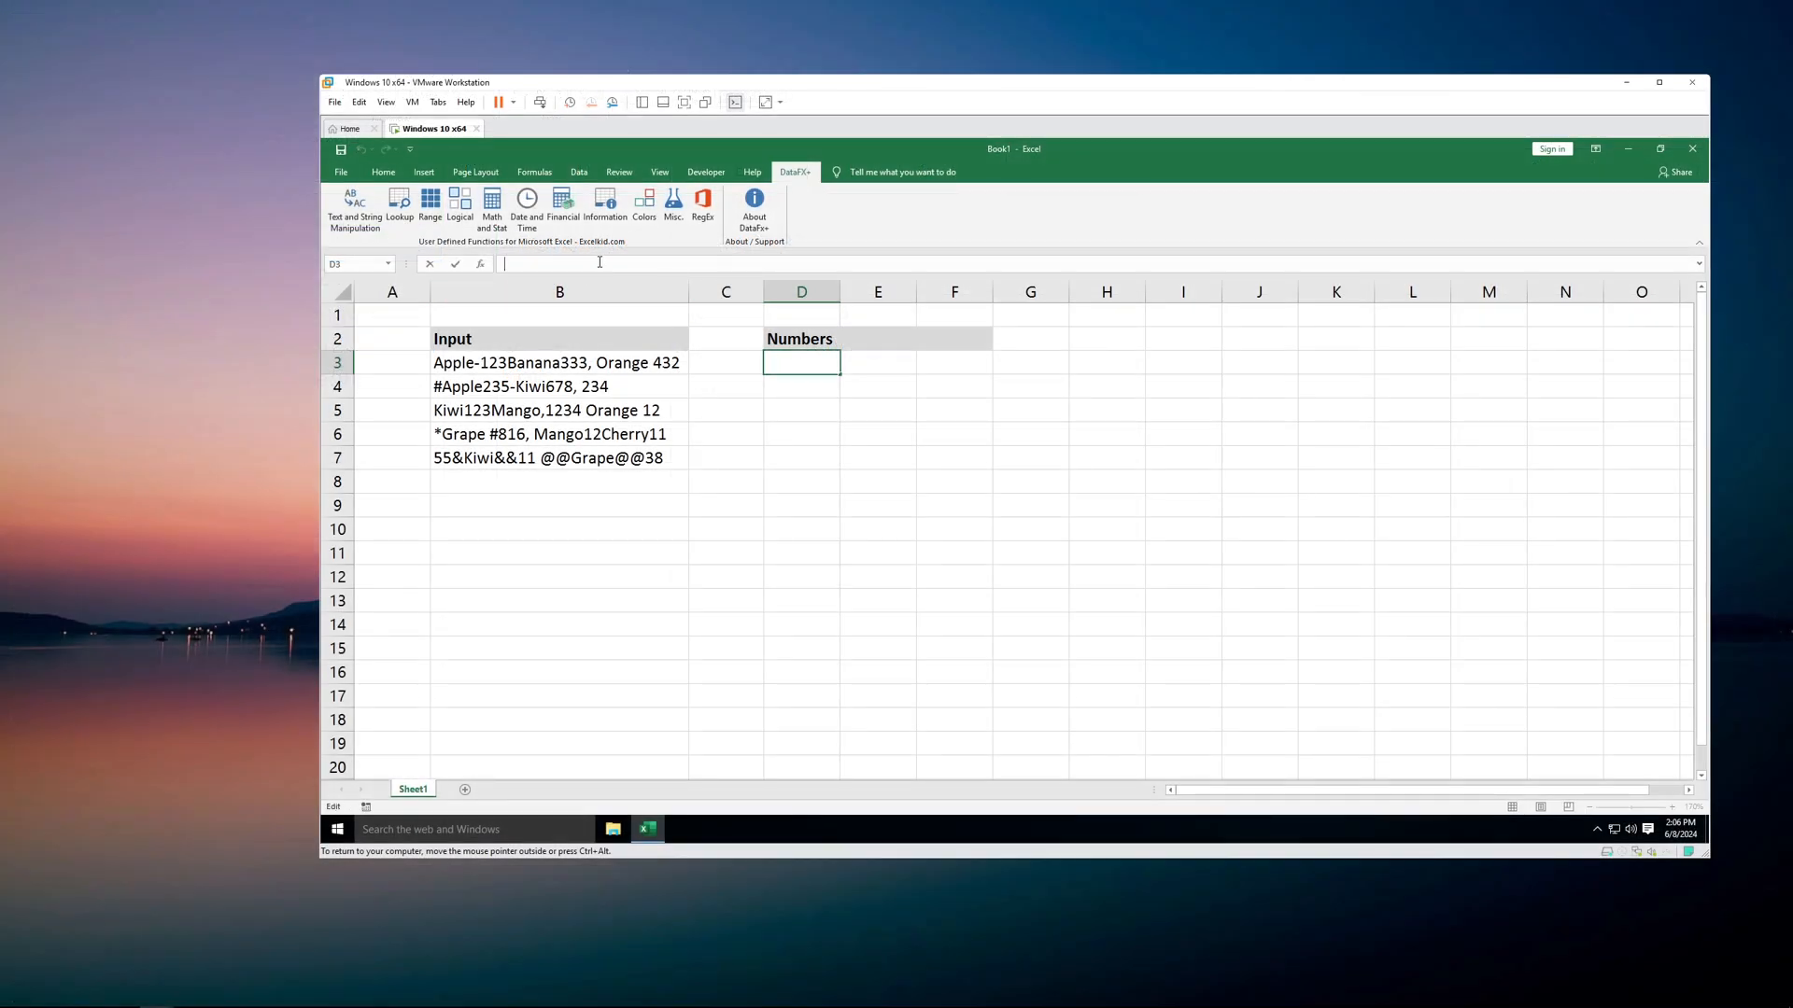
# Enter =REGEXEXTRACT(B3, "(\d+)",1) in D3 to pull all numbers from B3
pyautogui.write('=REGEXEXTRACT(B3, "(\\d+)",1)')
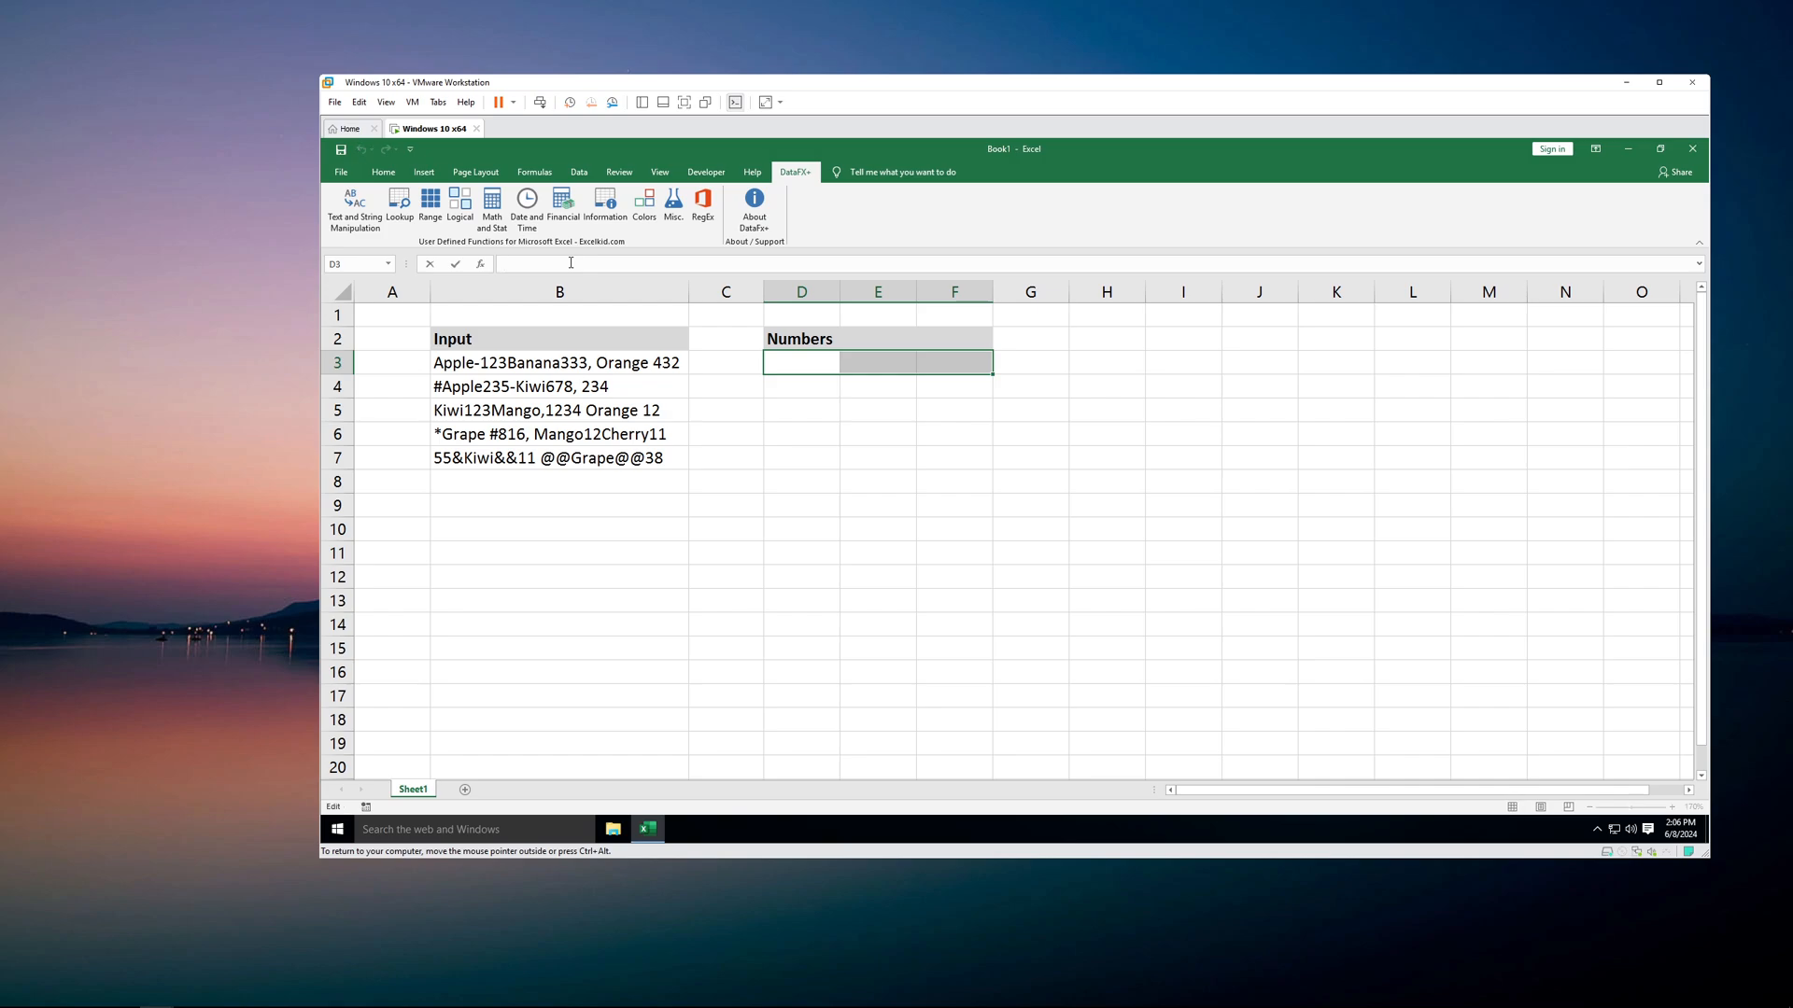
pyautogui.write('=REGEXEXTRACT(B3, "(\\d+)",1)')
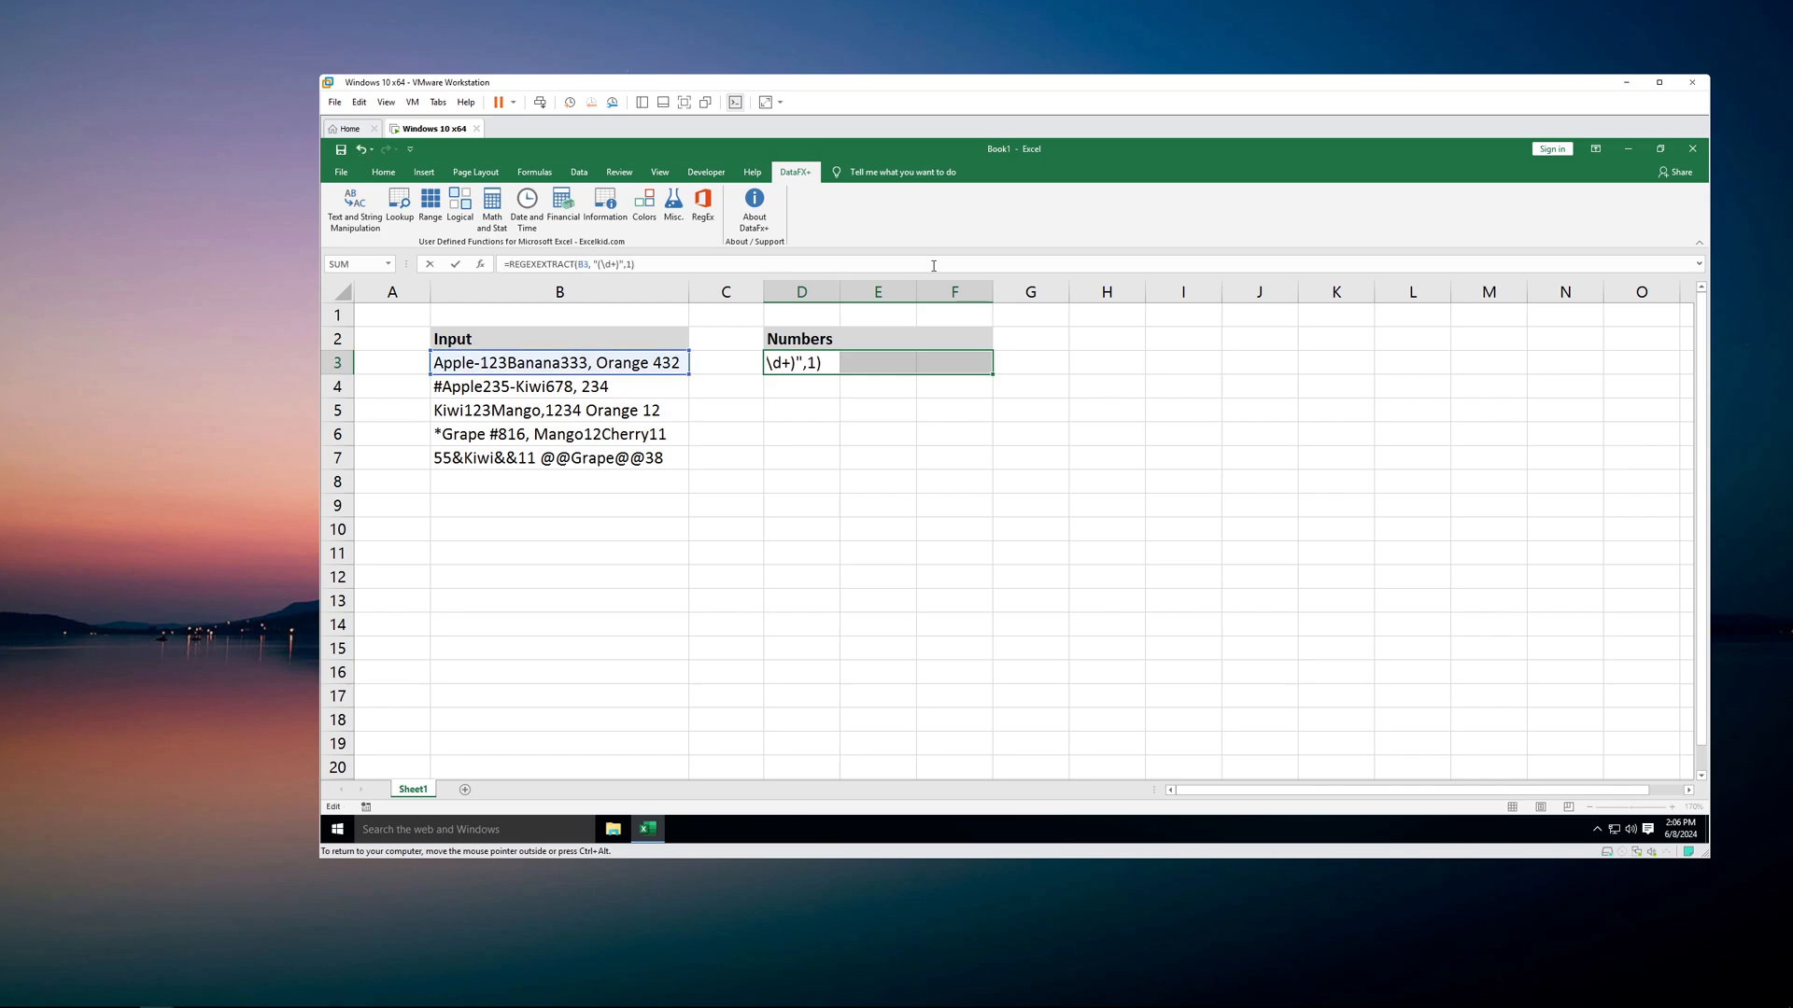
pyautogui.moveTo(979, 273)
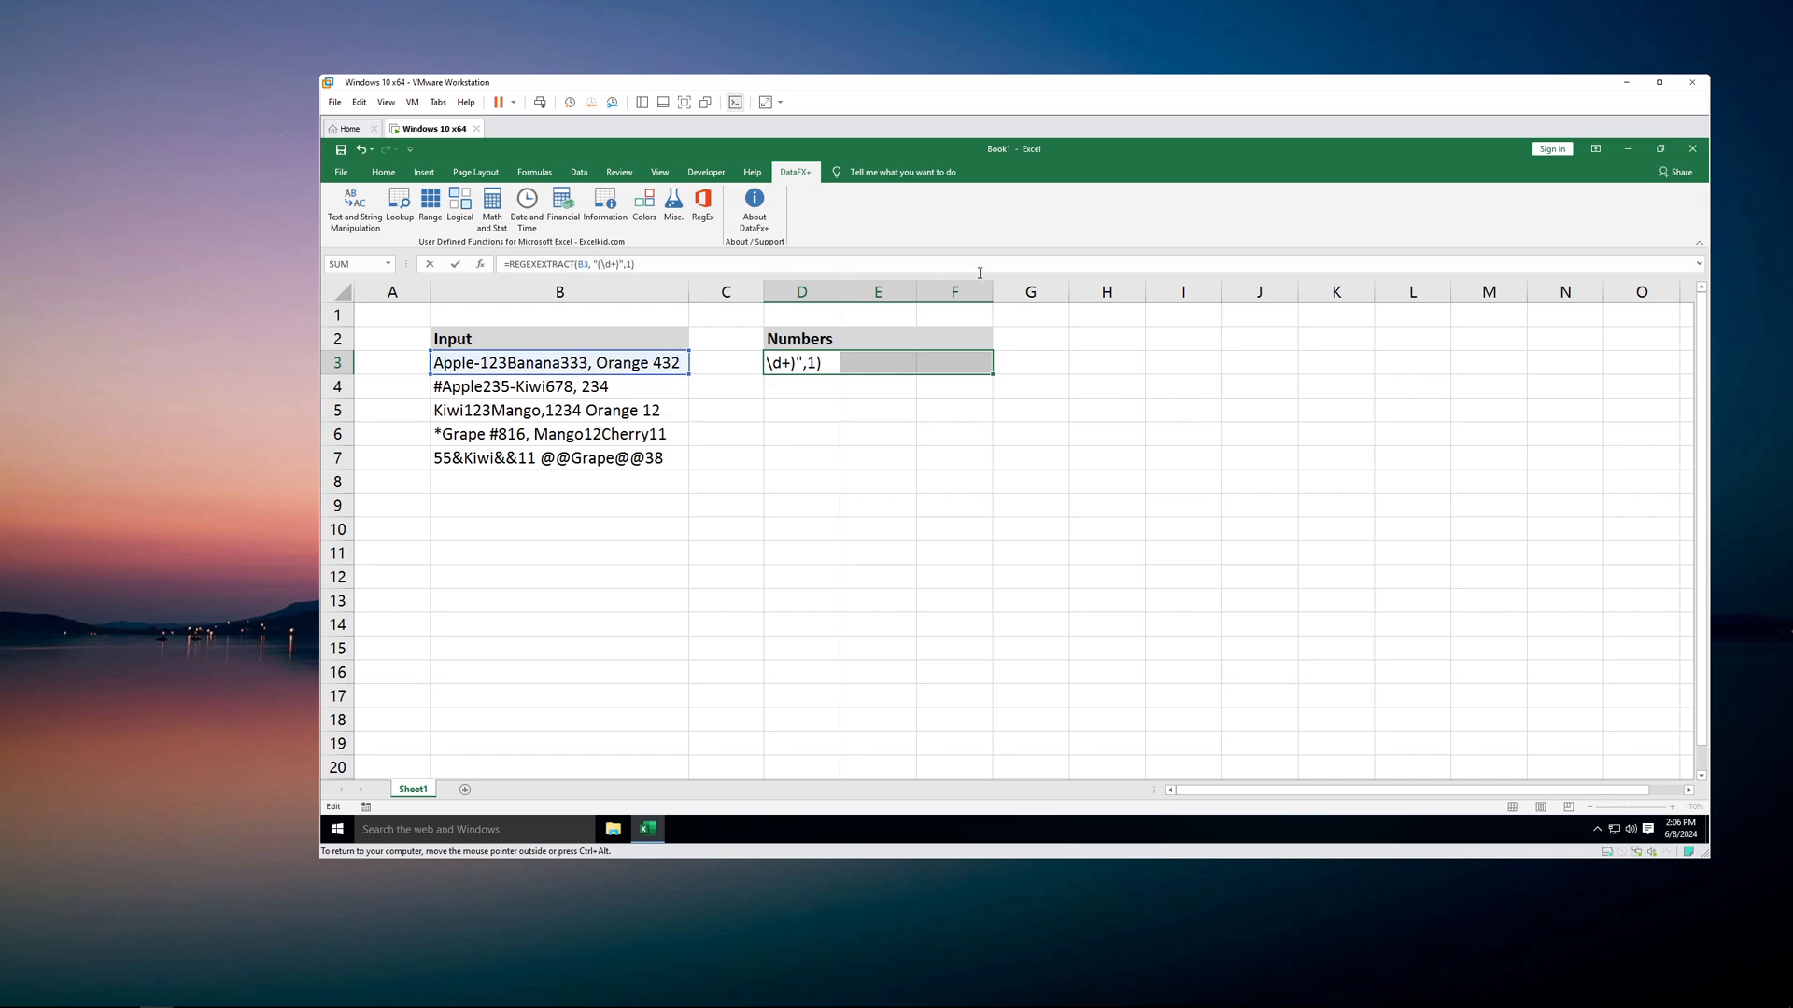